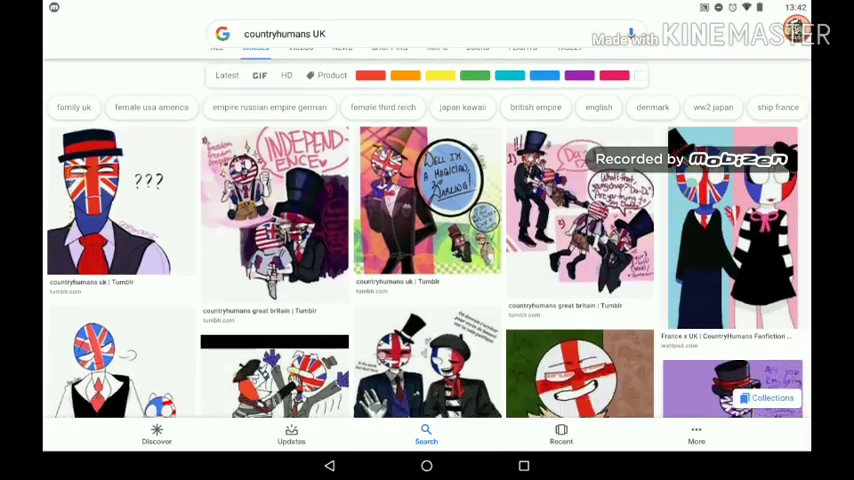
- Scroll down through the countryhumans UK image results for reference
scroll(down, 3)
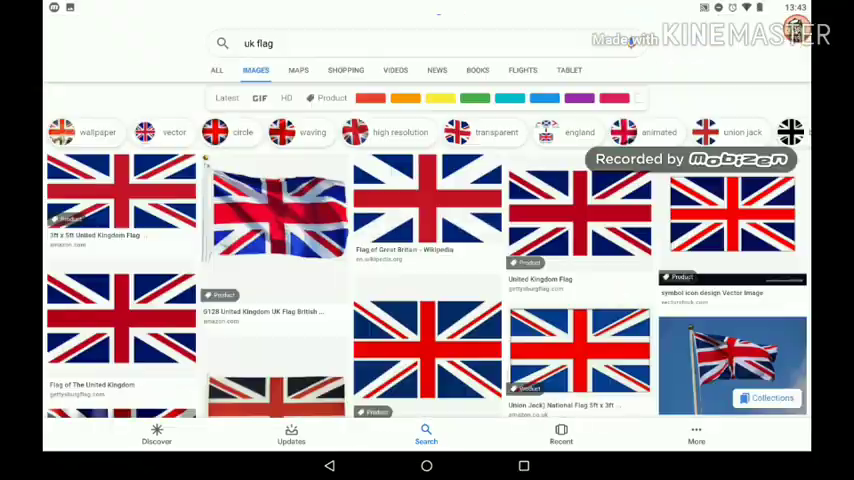
scroll(down, 3)
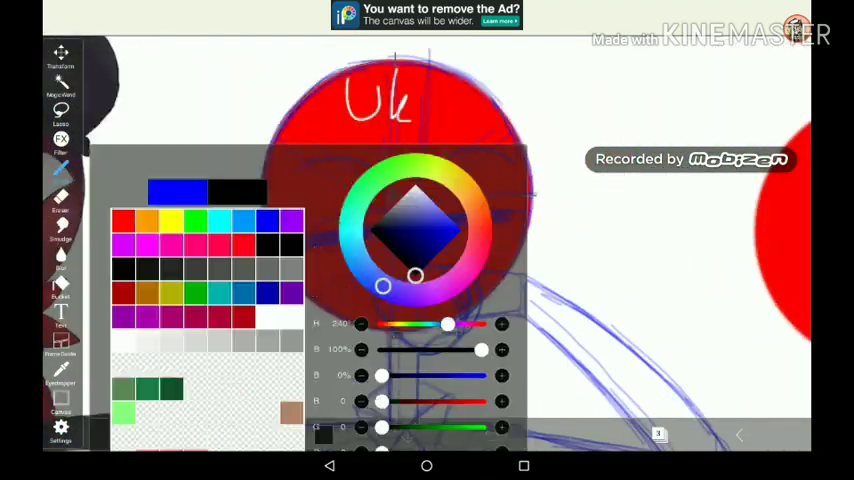
- Colour the head as a Union Jack with white eyes and ink the arm outline
click(60, 168)
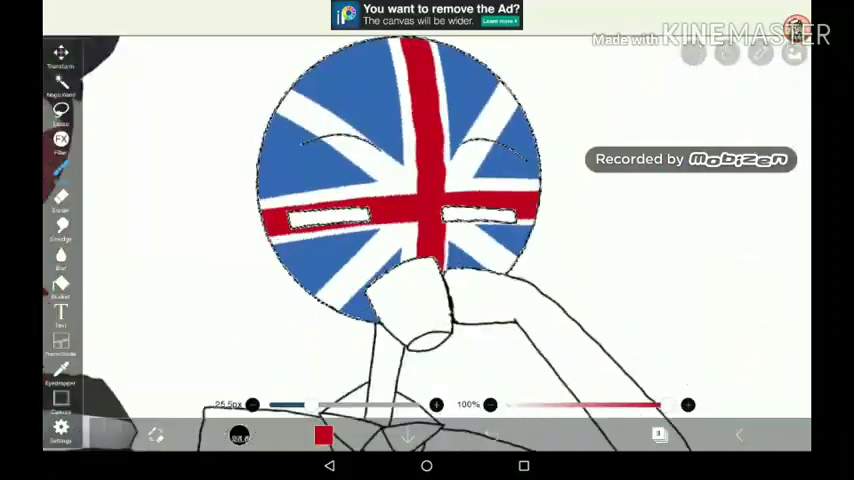
click(324, 436)
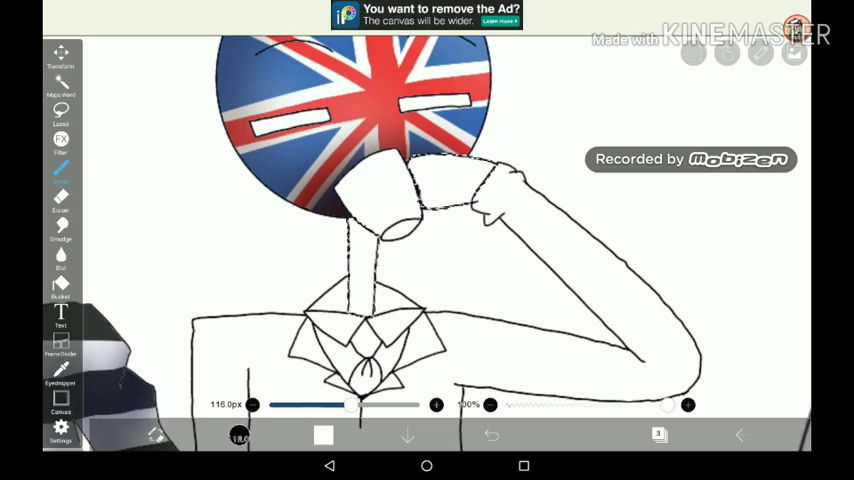
- Shade the flag head and ink the suit, collar and tie lines
click(324, 434)
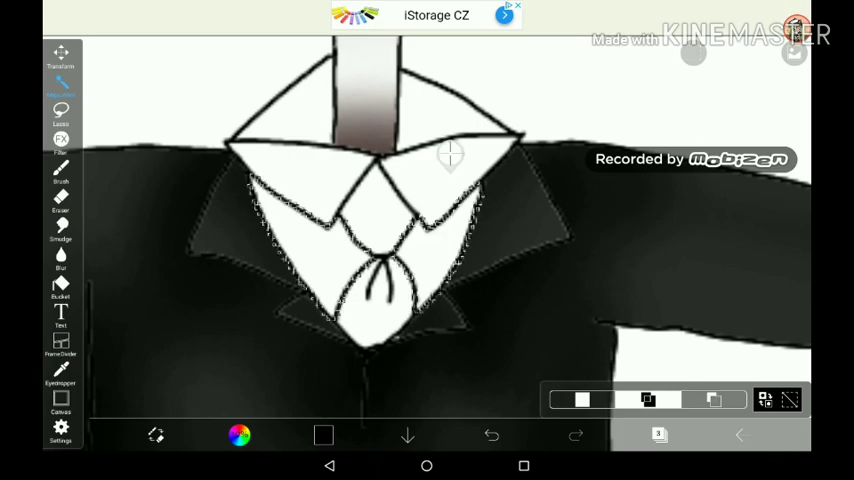
- Fill the suit black with grey airbrush shading, keeping collar and tie white
click(60, 170)
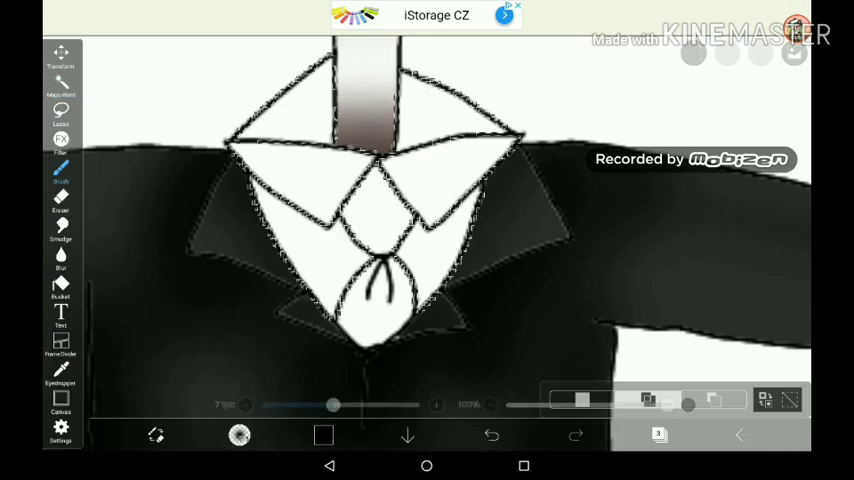